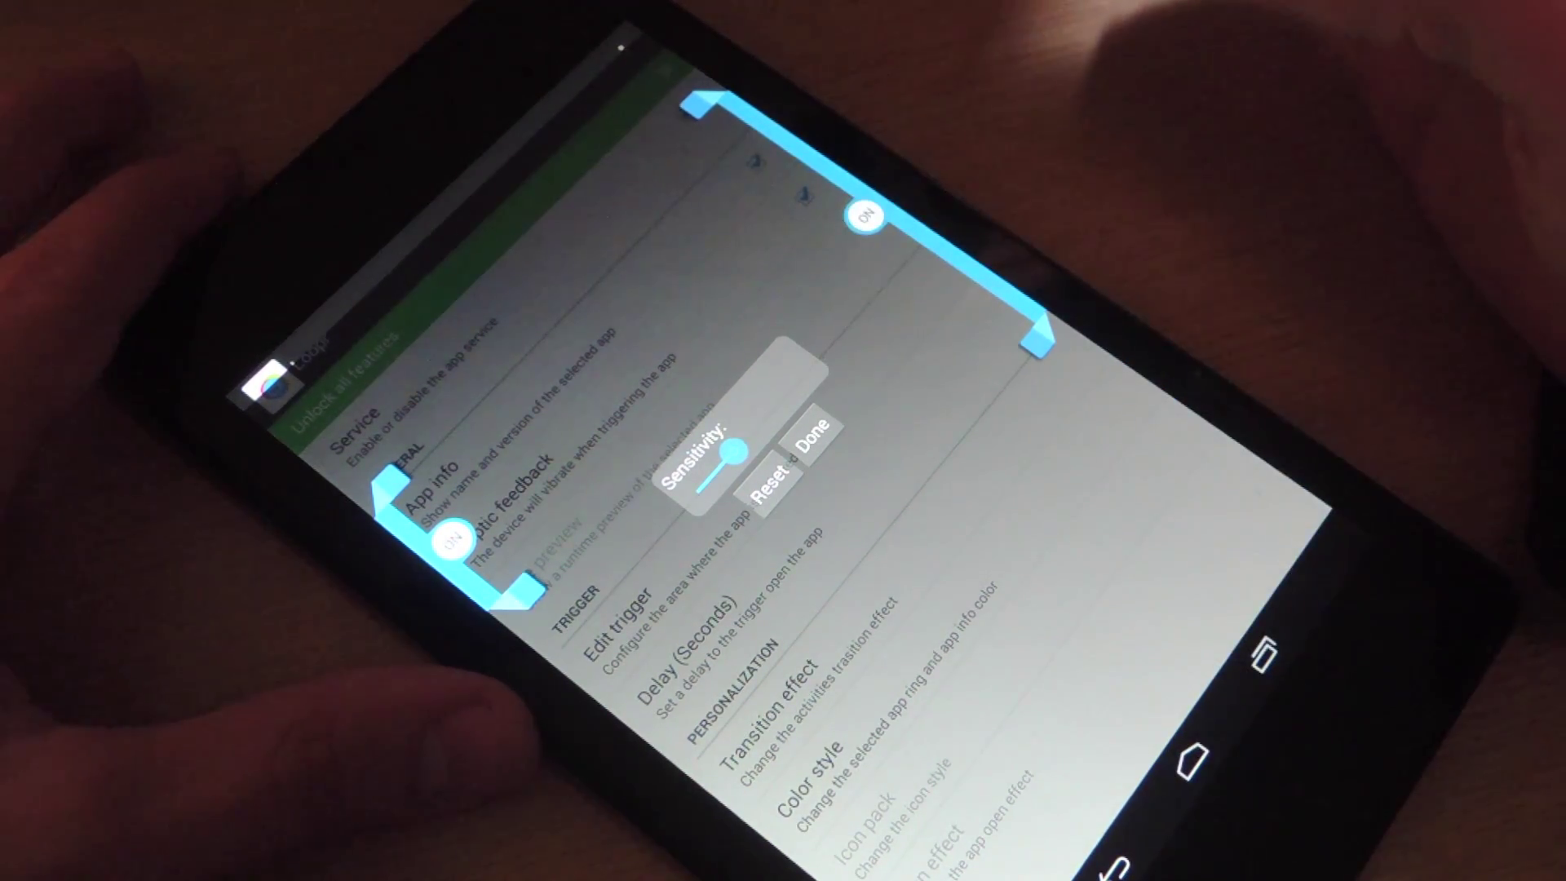
# - Confirm the adjusted trigger-area sensitivity with Done
pyautogui.click(809, 452)
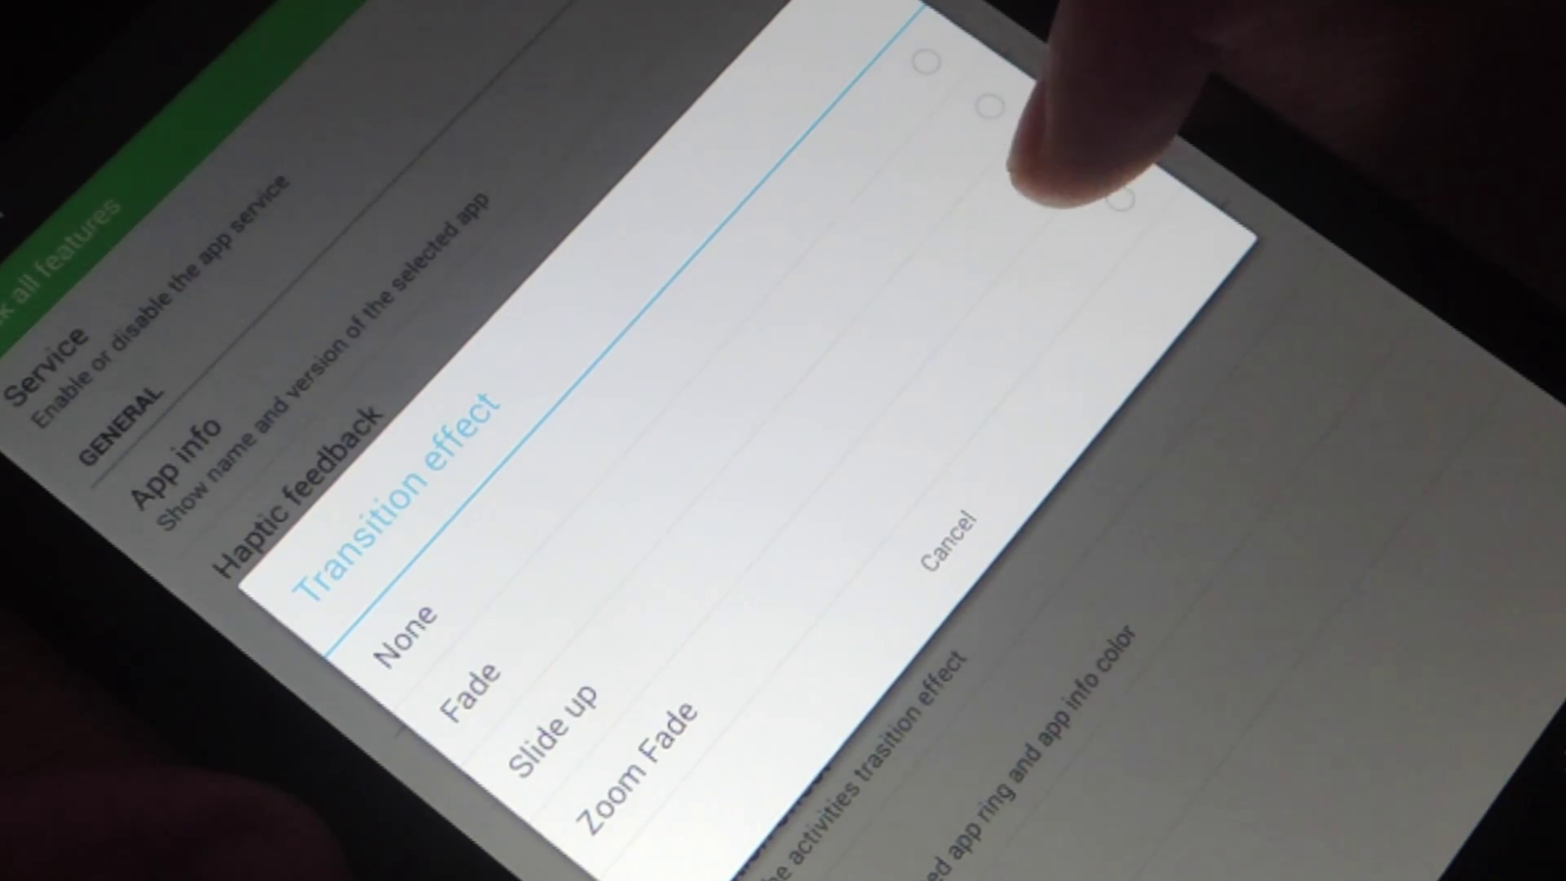
# - Choose Slide up as the launcher's transition effect
pyautogui.click(1051, 173)
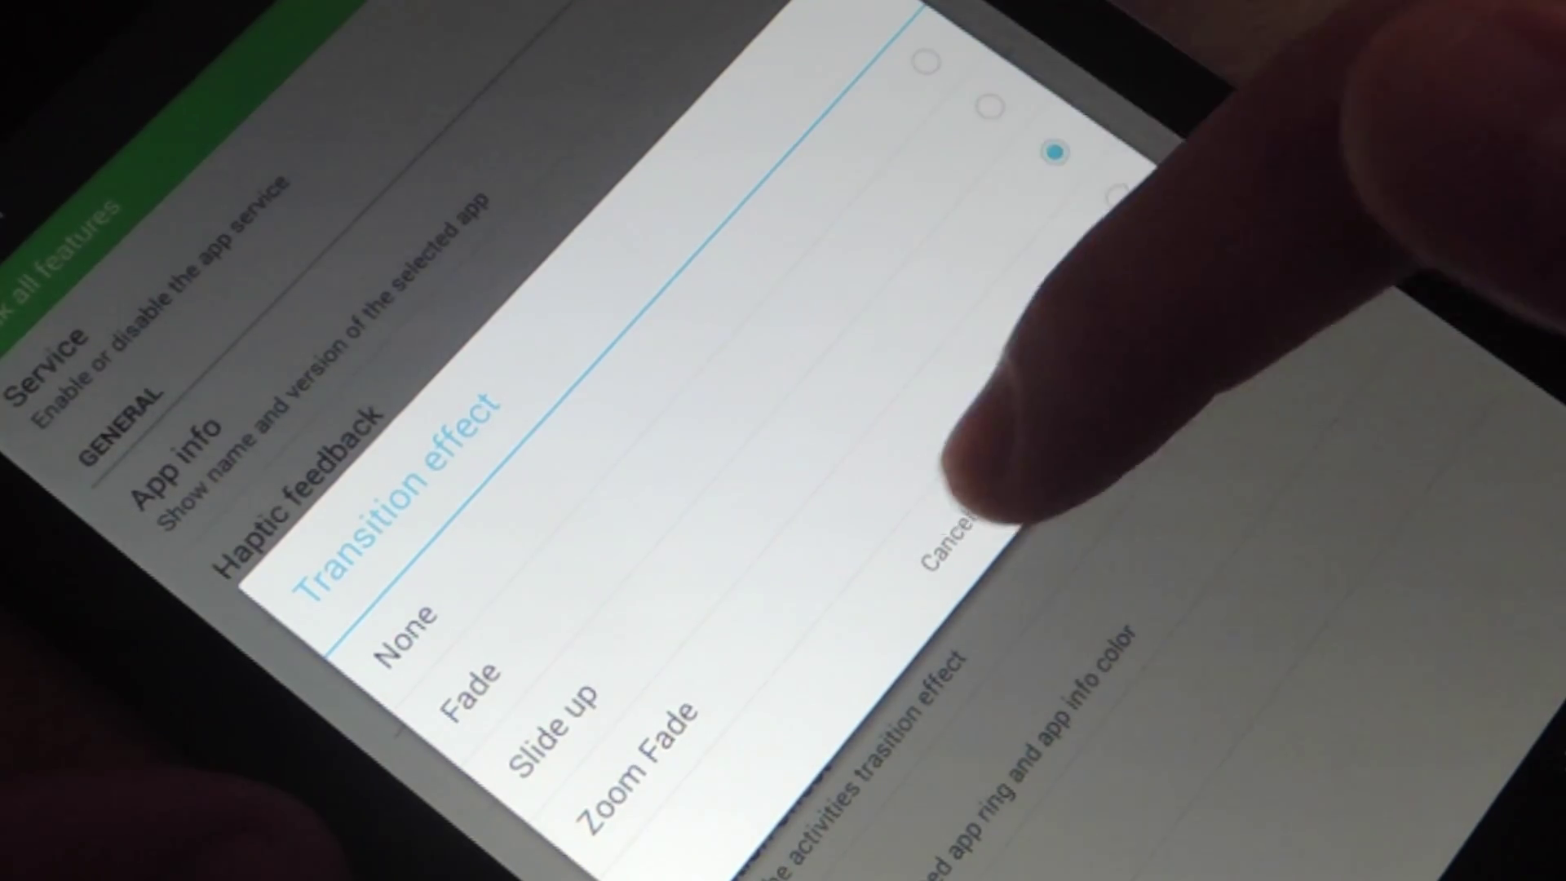